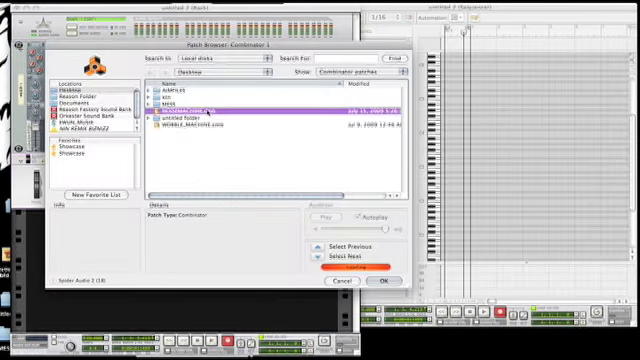
- Choose a Combinator patch file from the browser list to load it
{"action": "left_click", "coordinate": [210, 108]}
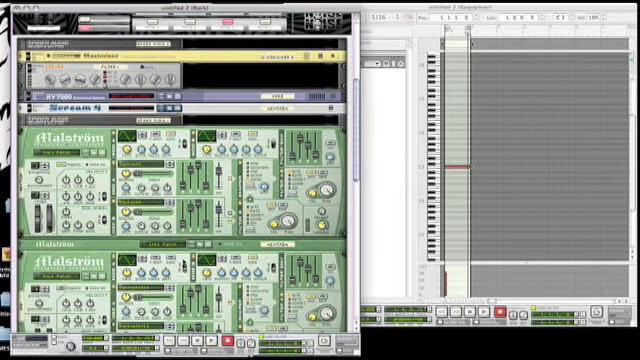
{"action": "scroll", "scroll_direction": "down", "scroll_amount": 3}
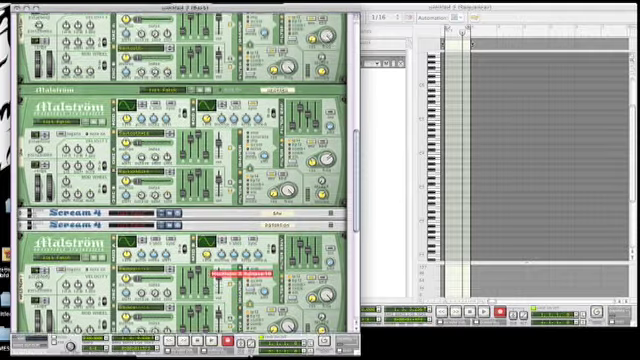
- Scroll down the rack toward the Combinator's patch controls
{"action": "scroll", "scroll_direction": "down", "scroll_amount": 3}
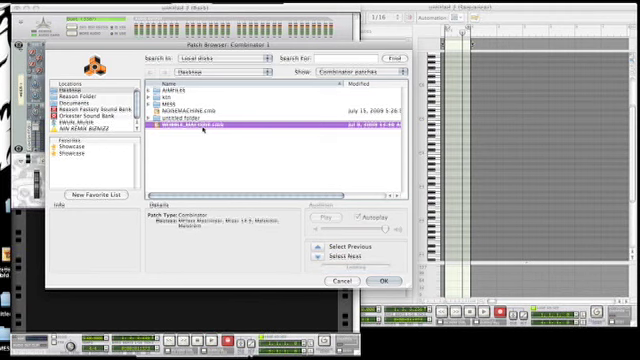
- Load the chosen Combinator patch with OK and select the rack near the mixer
{"action": "left_click", "coordinate": [386, 280]}
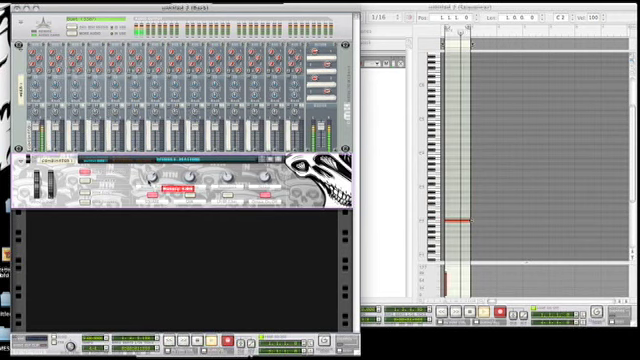
{"action": "left_click", "coordinate": [176, 188]}
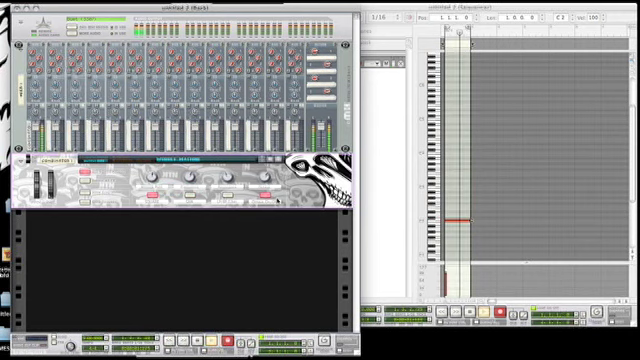